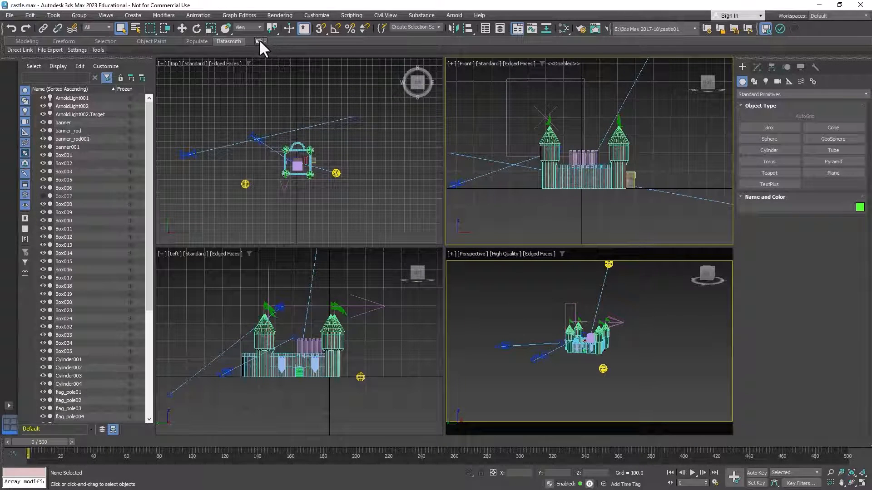
- Expand the Datasmith ribbon tools and enable Export XRef Scenes
click(262, 42)
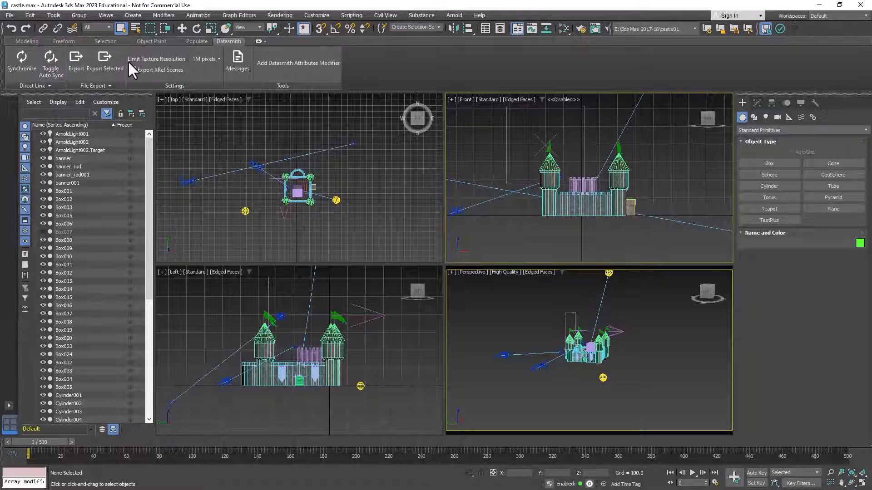
click(132, 70)
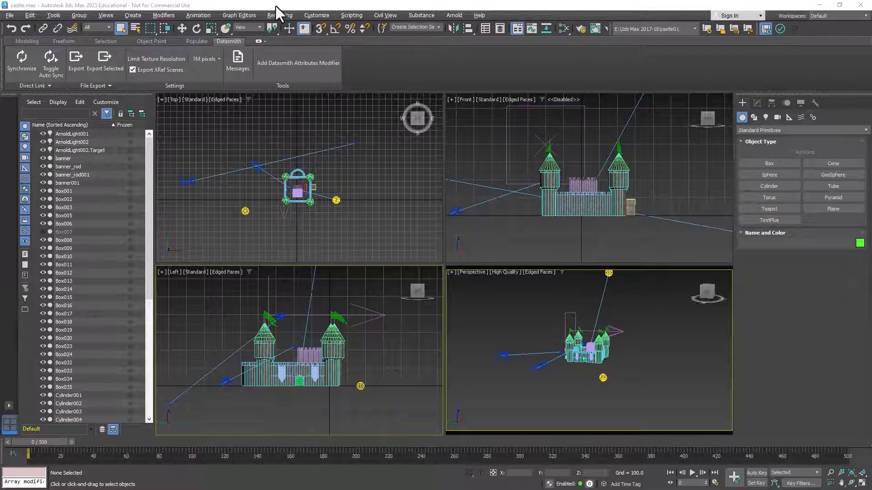
mouse_move(206, 45)
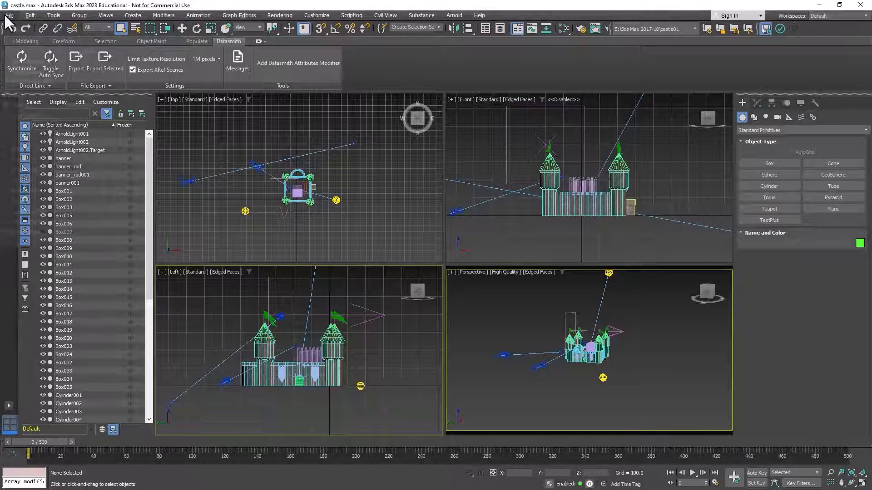
- Save the castle scene under the new name castle04 in the scenes folder
click(10, 15)
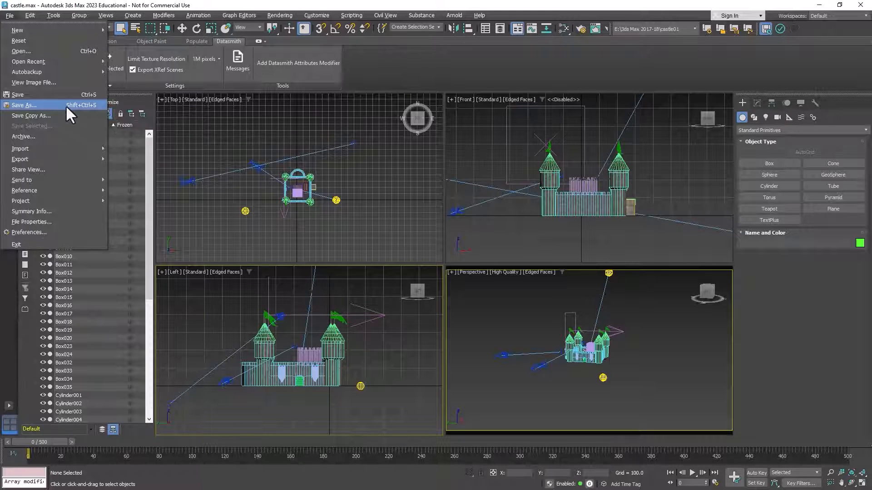
click(25, 104)
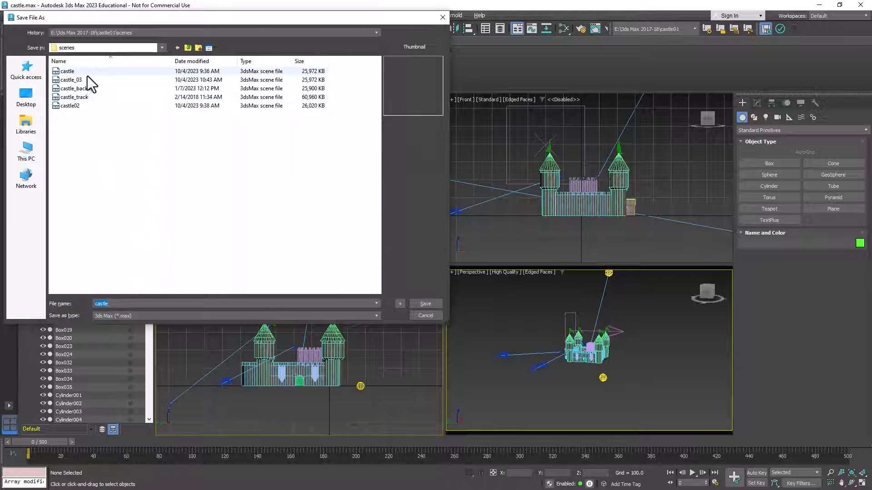
click(68, 71)
text(04)
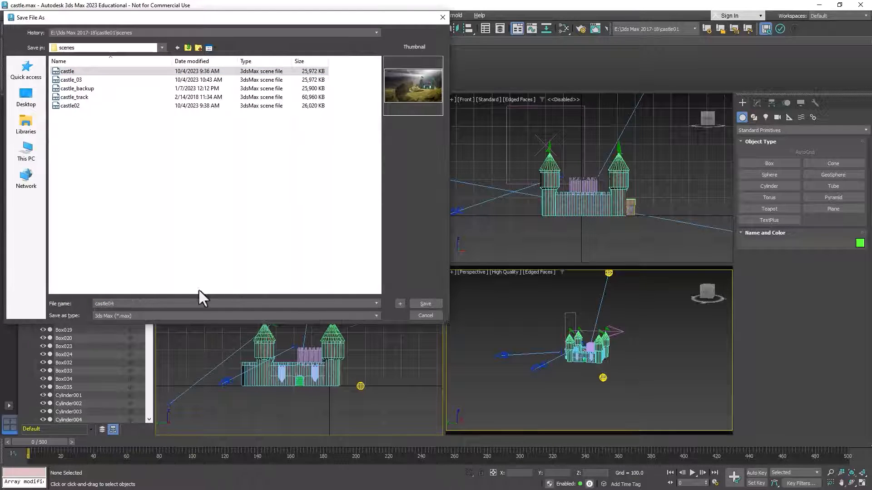
mouse_move(426, 304)
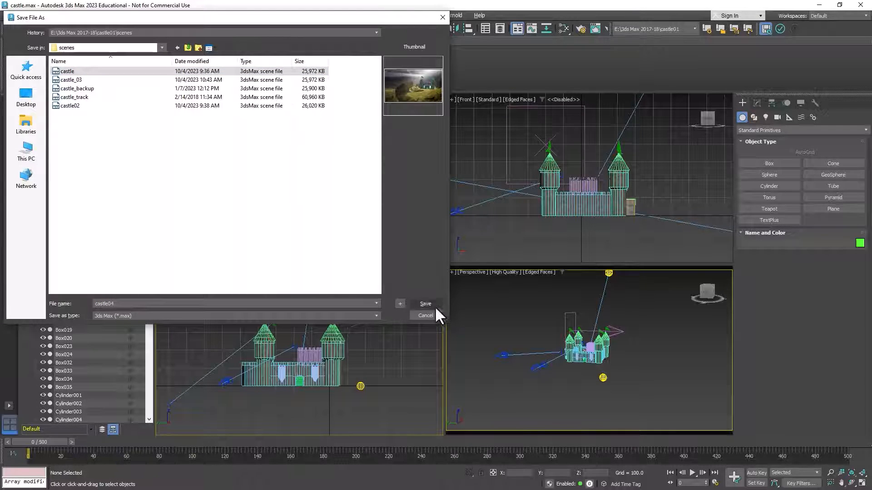
click(425, 304)
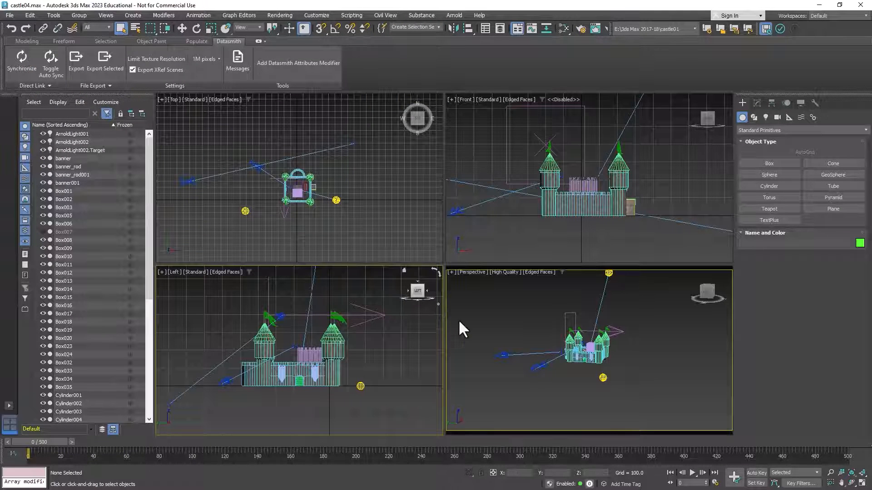
mouse_move(222, 131)
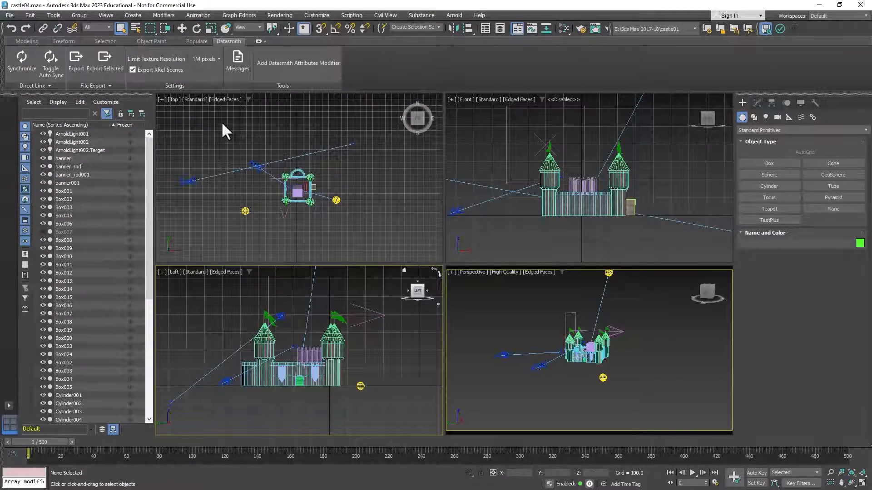
mouse_move(246, 143)
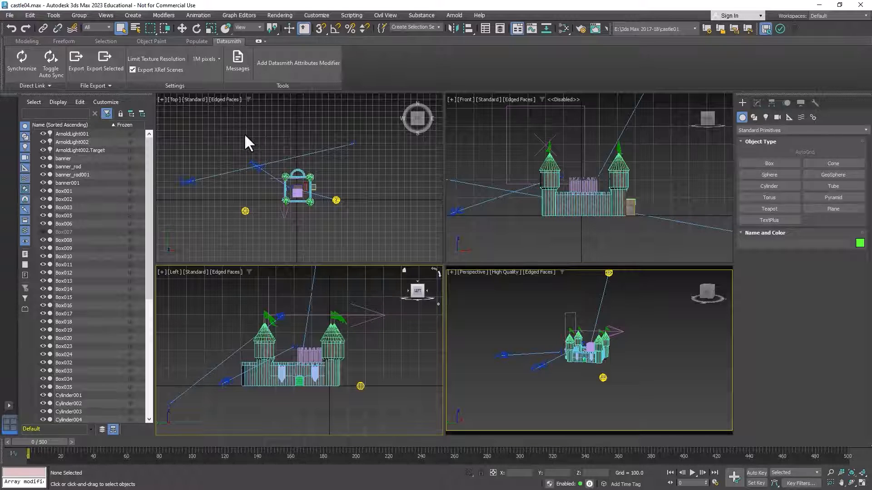
mouse_move(253, 141)
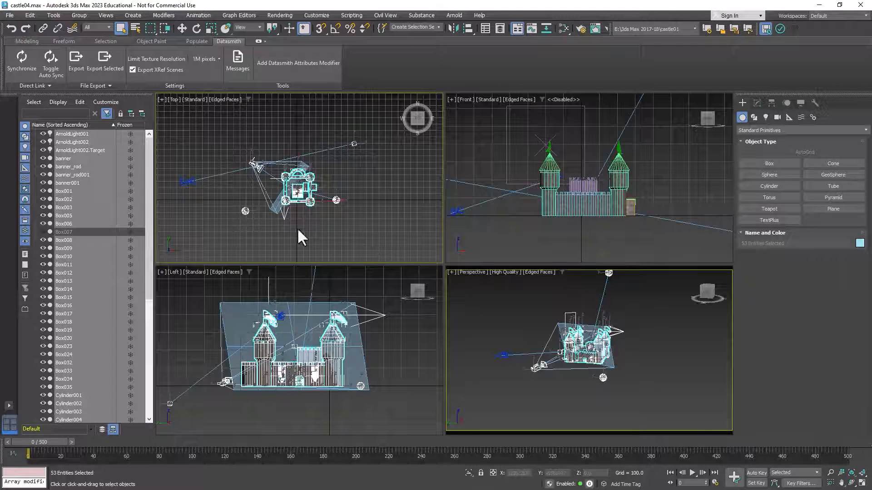
- Deselect a light target in the Scene Explorer, leaving 48 castle objects selected
click(79, 150)
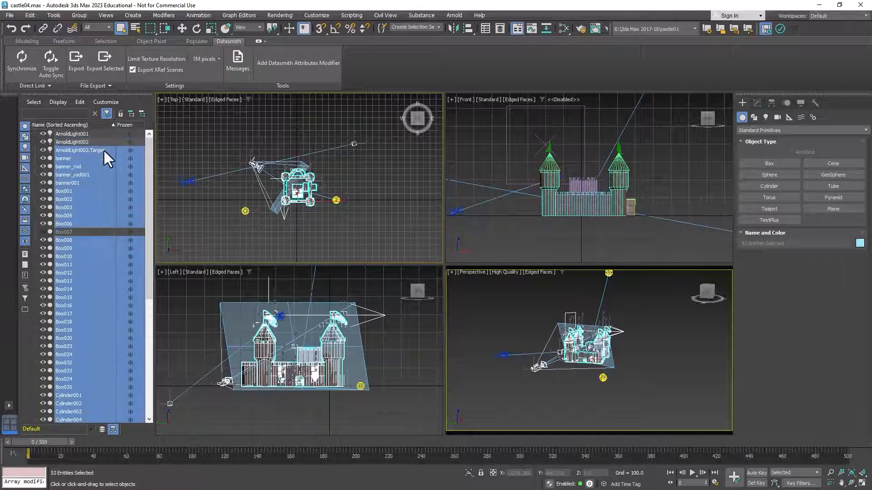
scroll(down, 3)
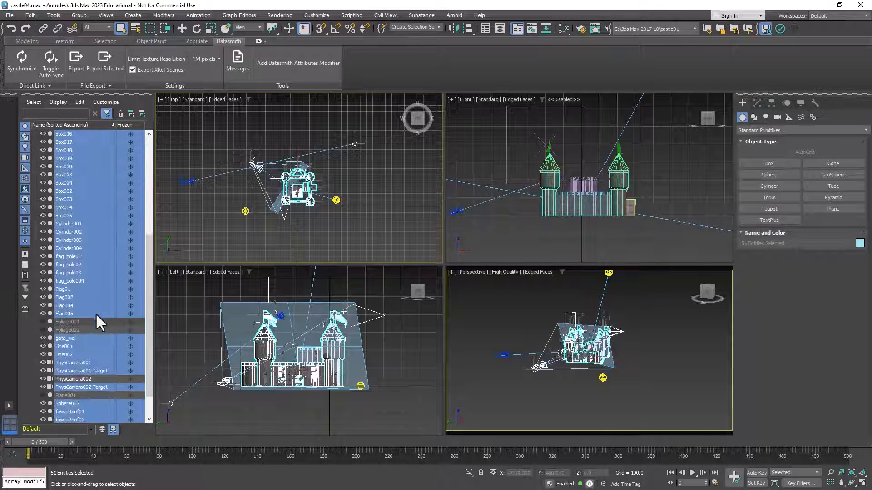
scroll(down, 3)
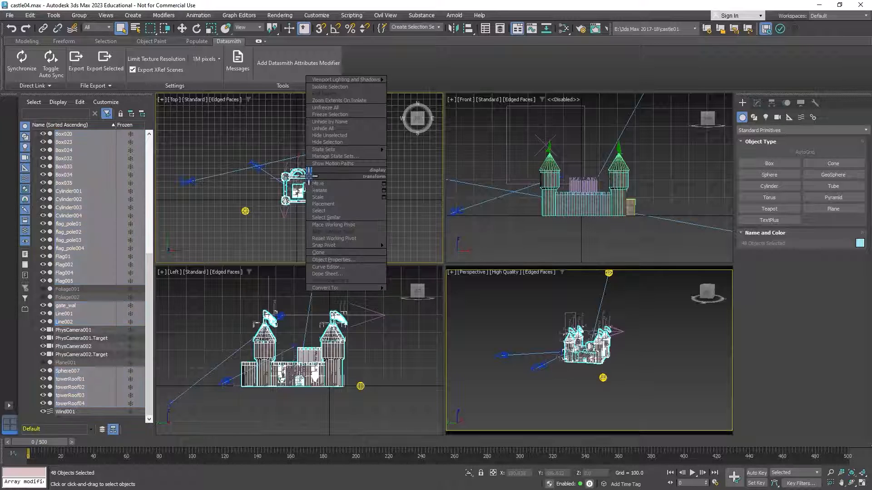
mouse_move(320, 210)
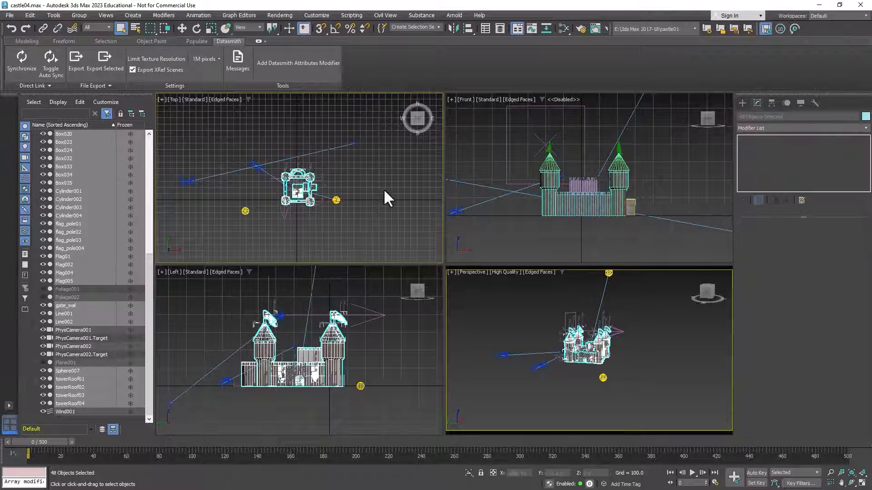
click(299, 190)
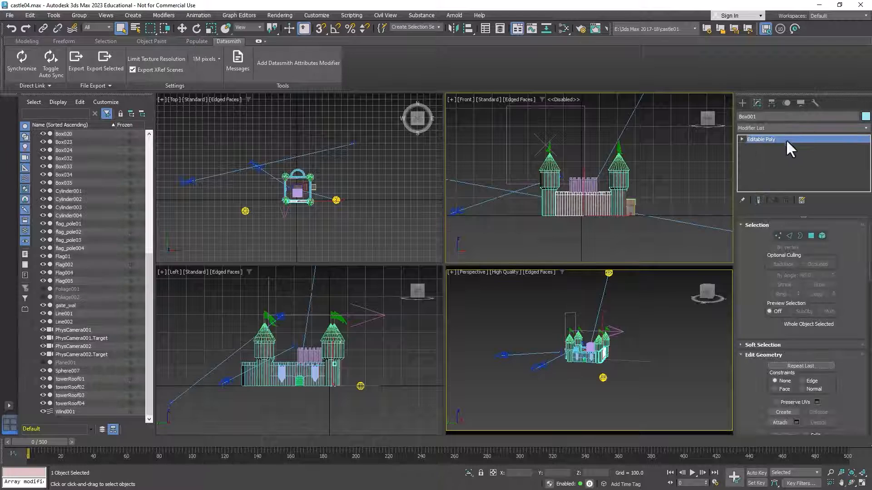
click(72, 403)
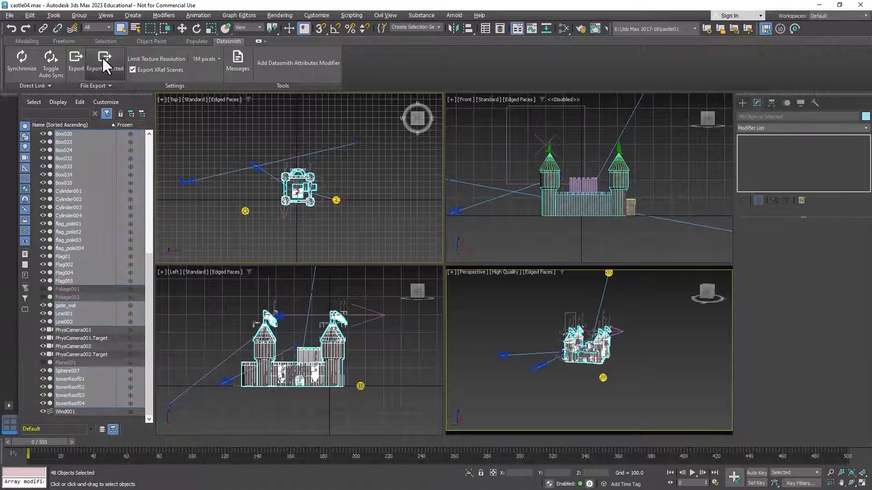
- Export the selected objects with Datasmith as castle04 in the export folder
click(75, 58)
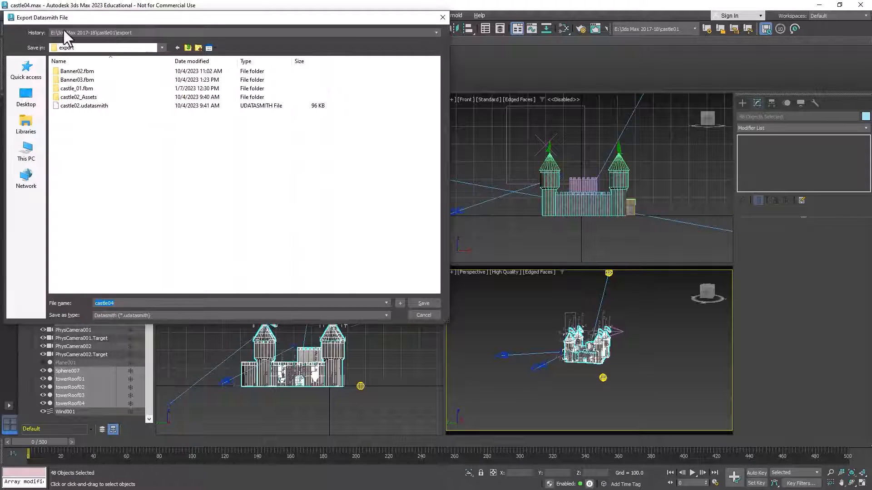
mouse_move(119, 40)
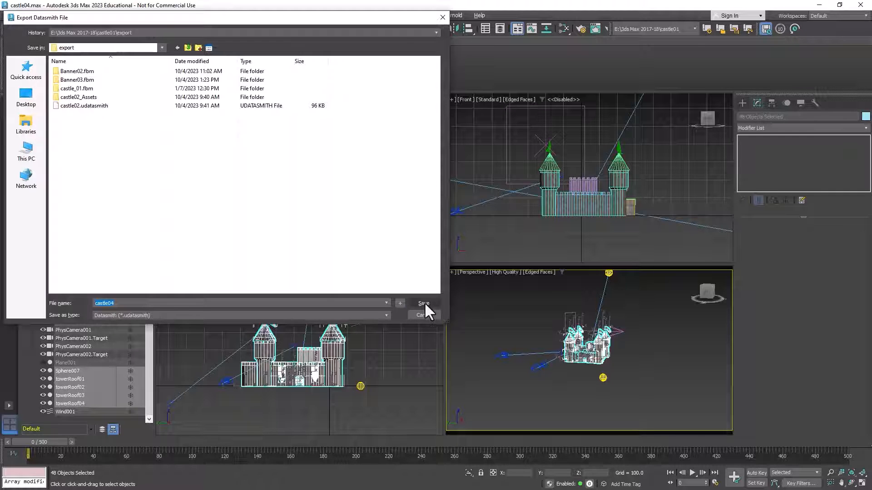
click(422, 303)
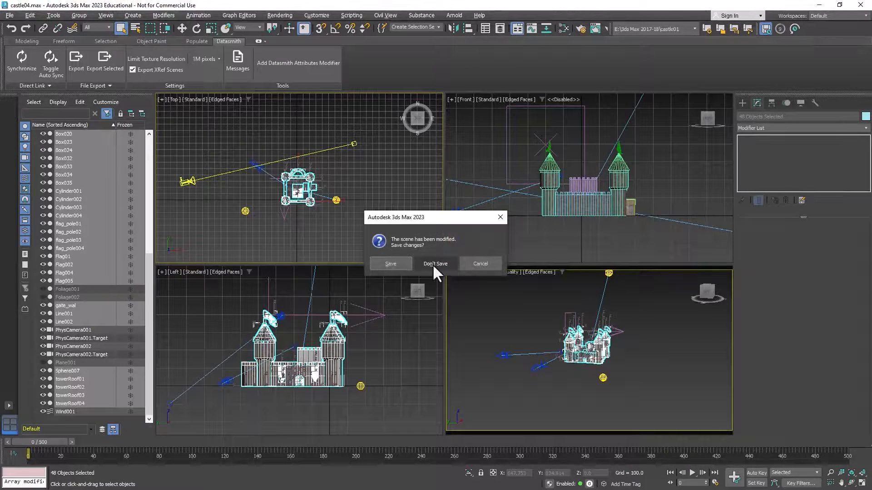
click(436, 264)
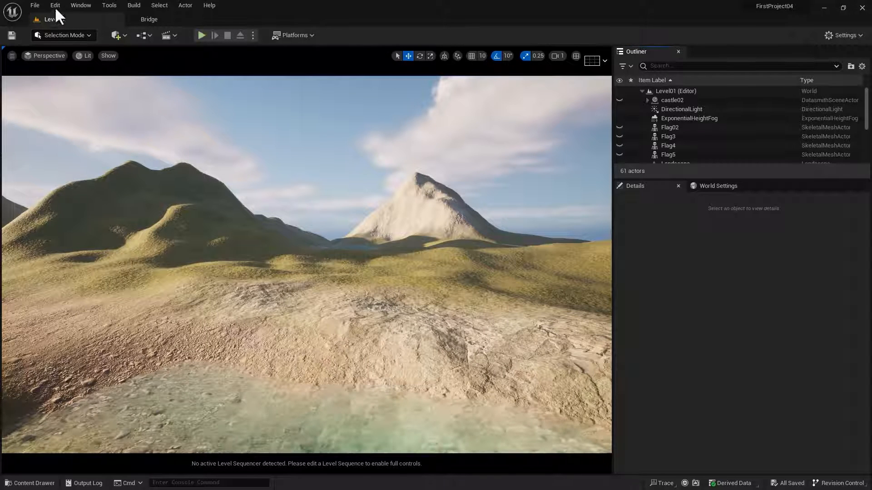
mouse_move(55, 5)
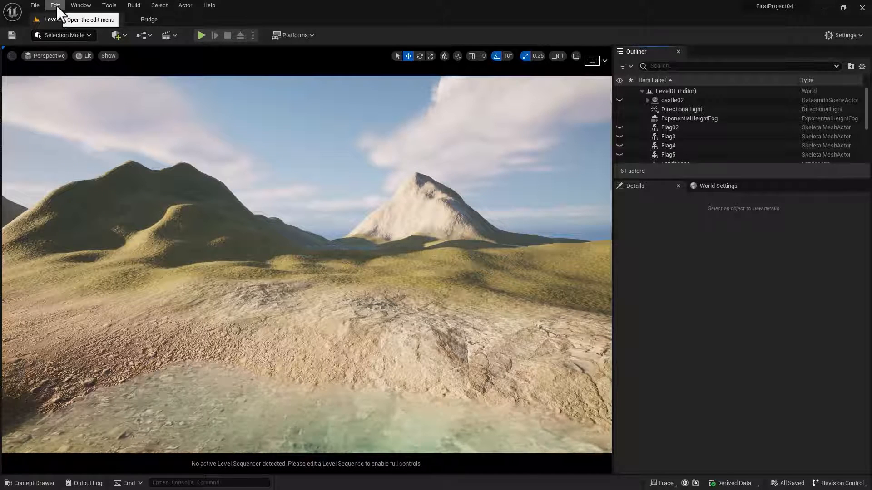
- Search the plugins for Datasmith, enable Datasmith Content, and close the plugin list
click(54, 5)
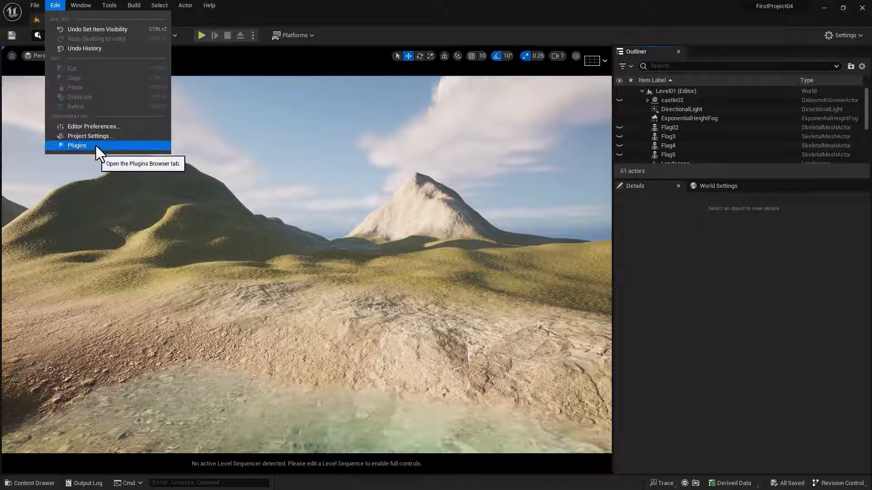
click(77, 145)
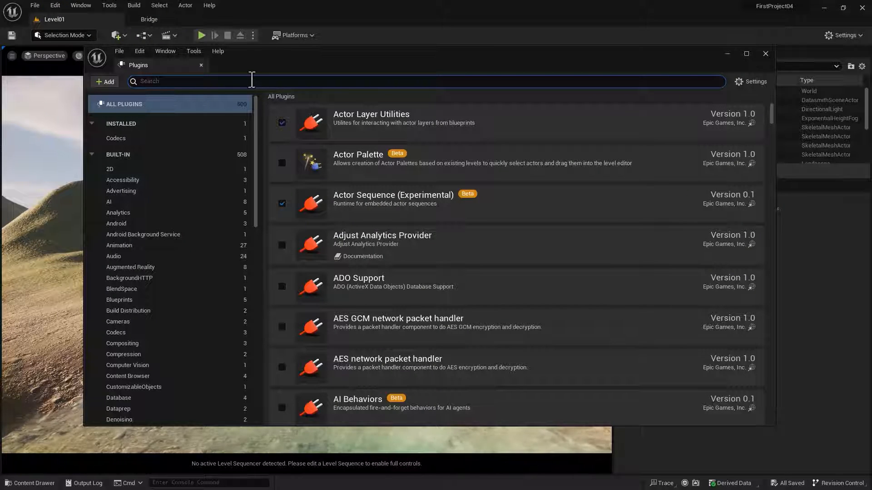
text(Datasmith)
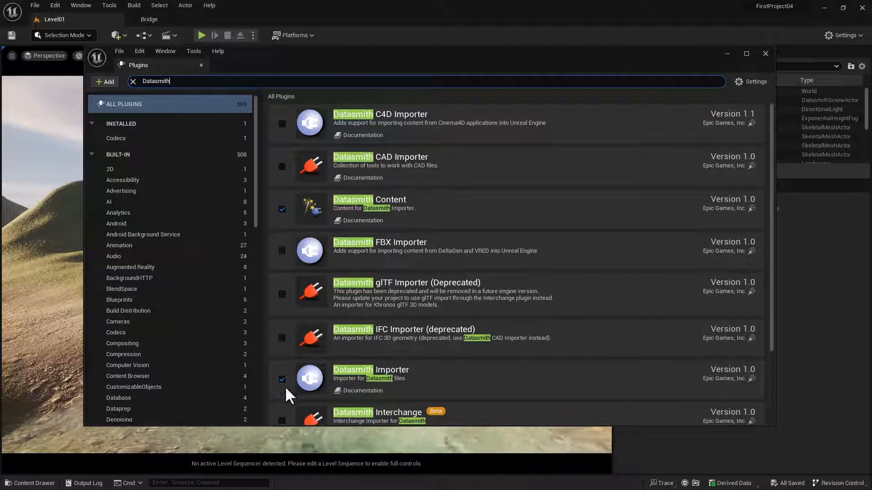
mouse_move(282, 380)
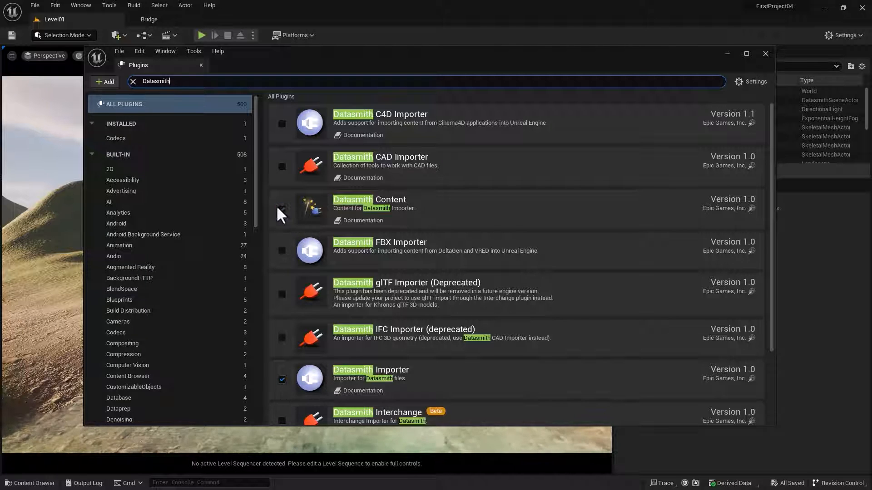
click(282, 209)
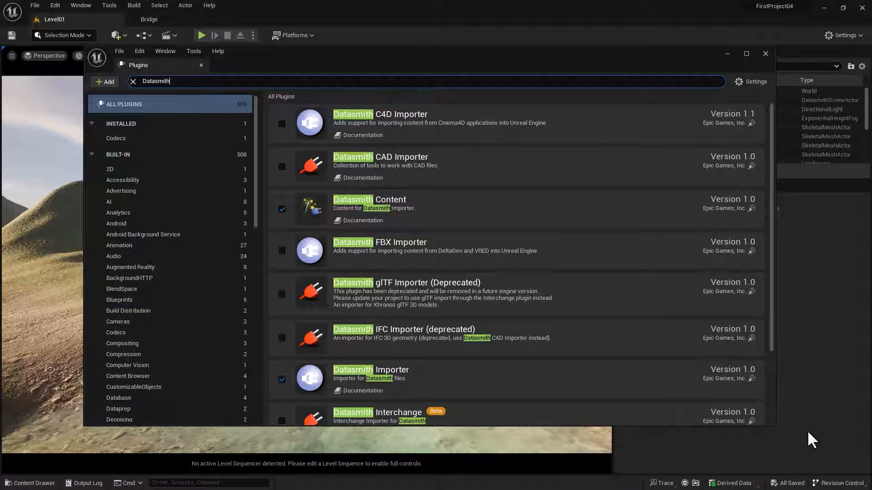
mouse_move(767, 59)
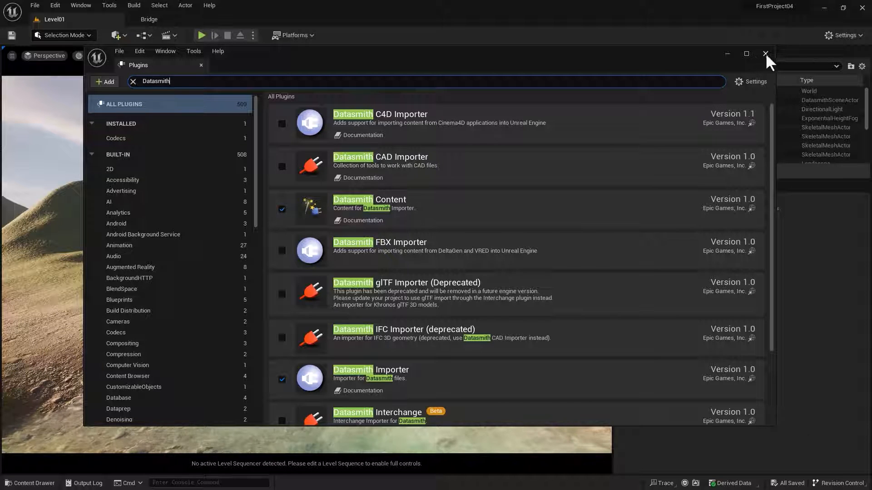
click(764, 54)
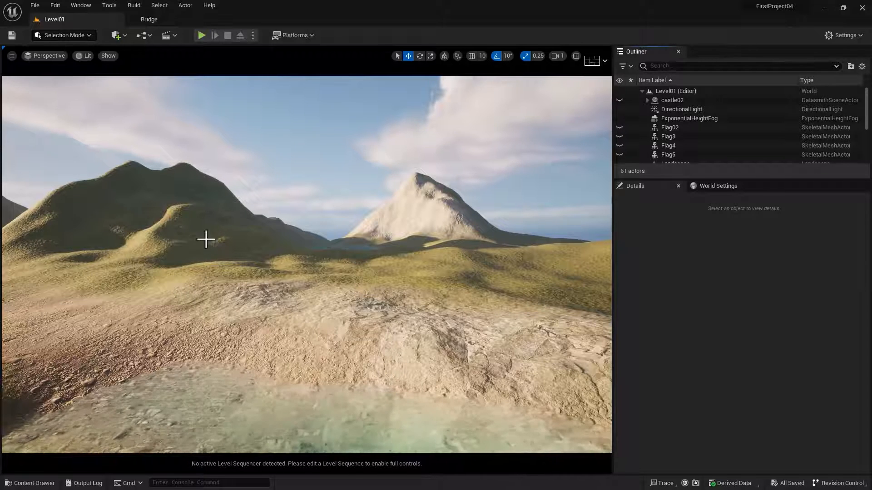
mouse_move(29, 483)
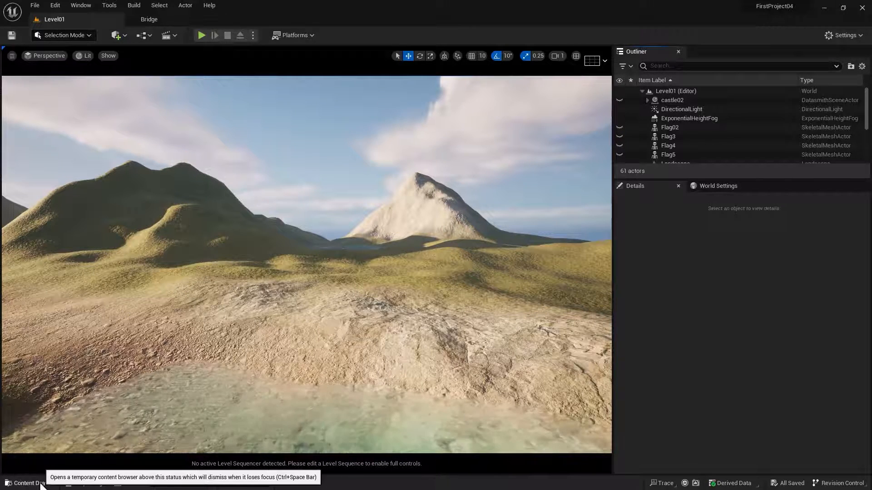
- Add a folder named Castle02 under Content from the Content Drawer
click(28, 483)
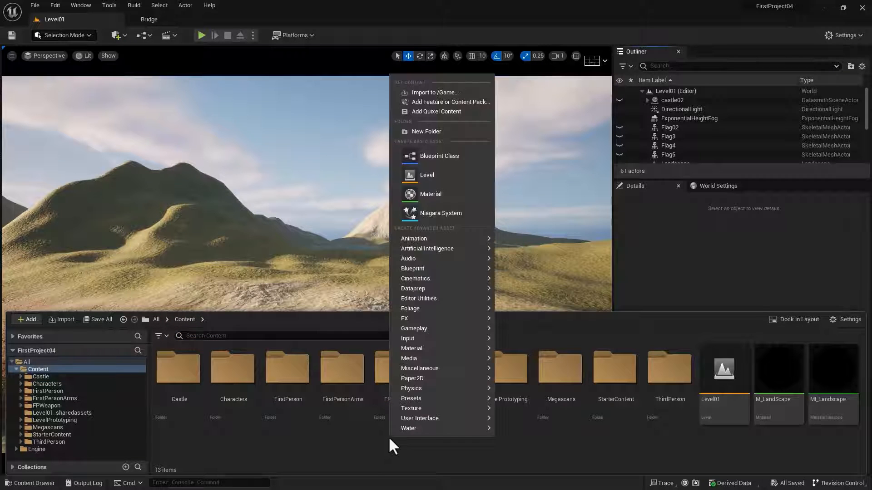
mouse_move(425, 131)
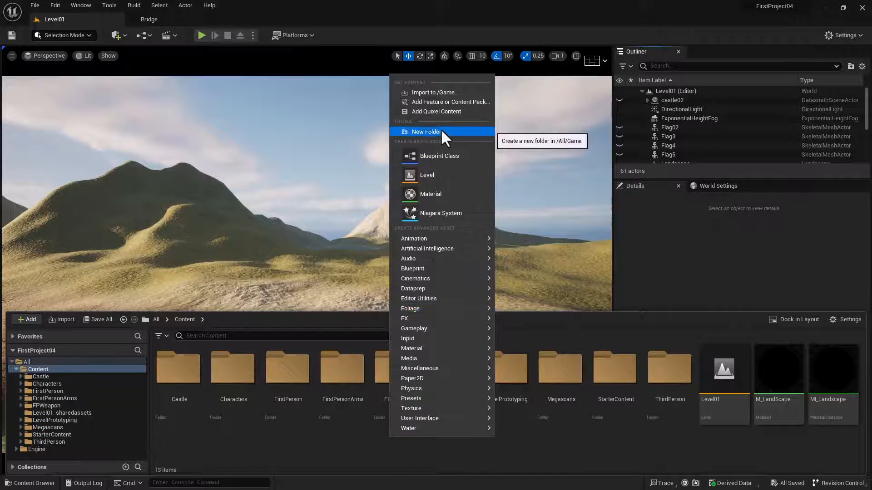
click(426, 132)
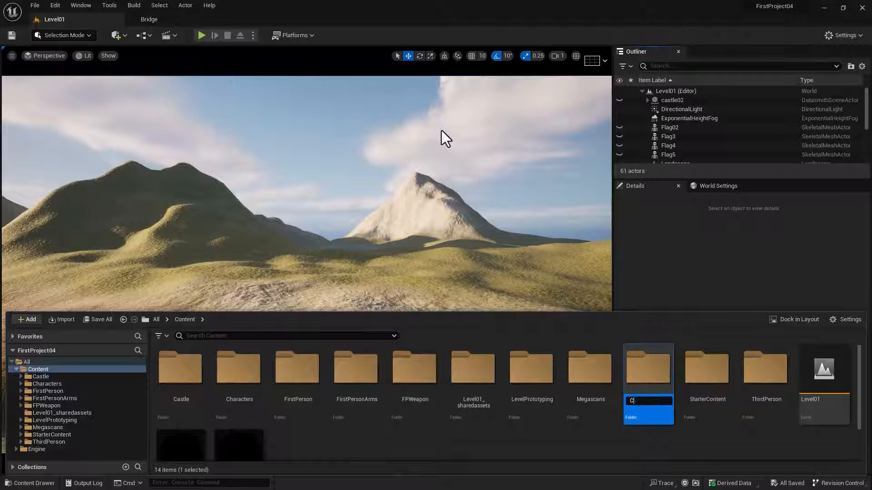
text(Castle02)
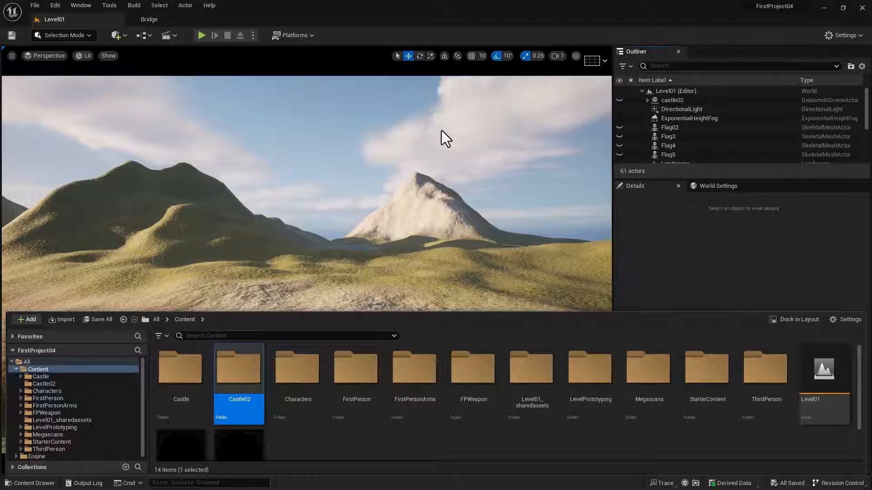
mouse_move(215, 368)
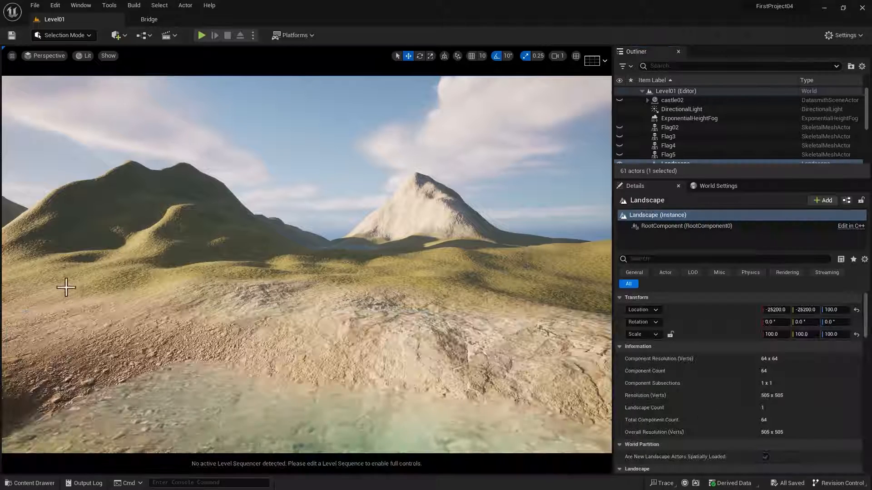
mouse_move(116, 34)
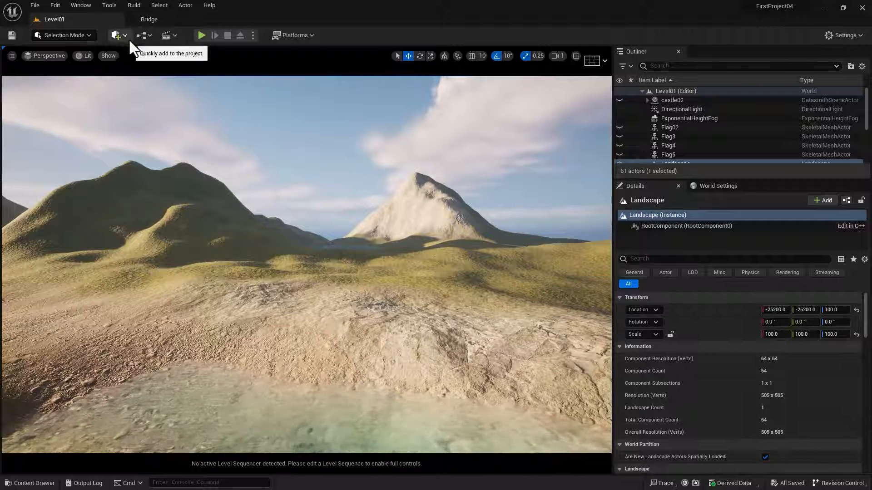
- Start a Datasmith File Import and choose castle04.udatasmith from the export folder
click(116, 35)
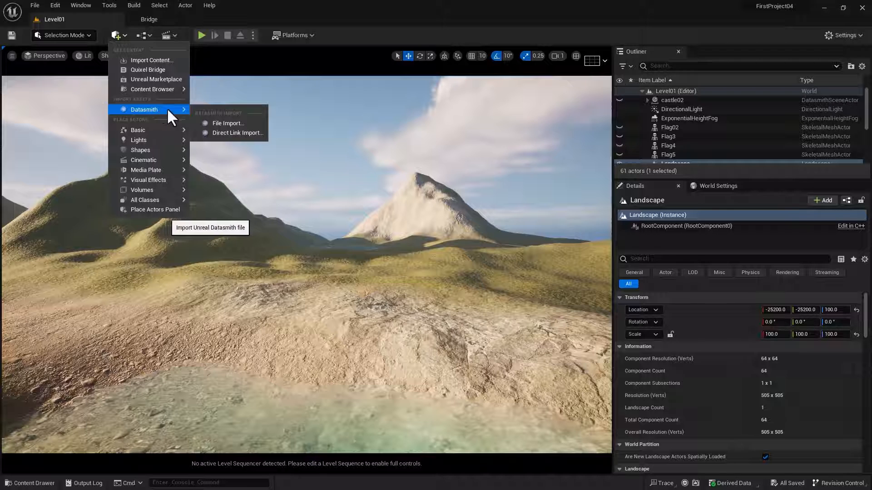
click(227, 123)
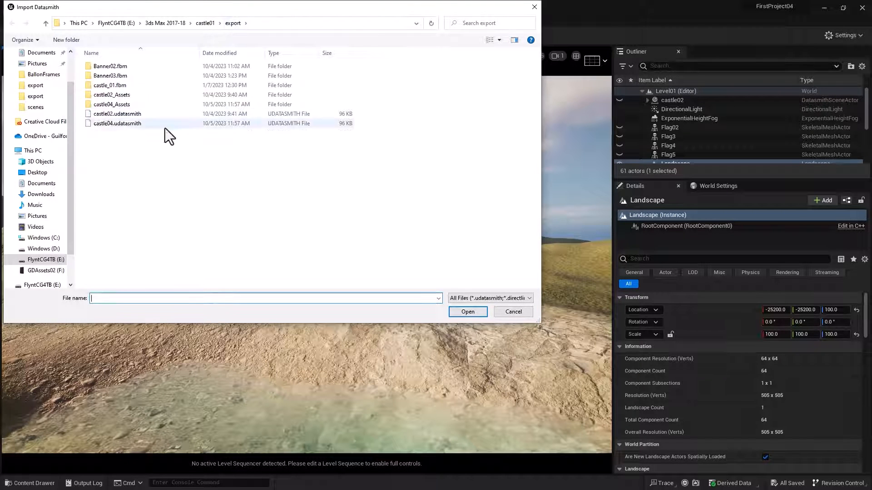
click(117, 123)
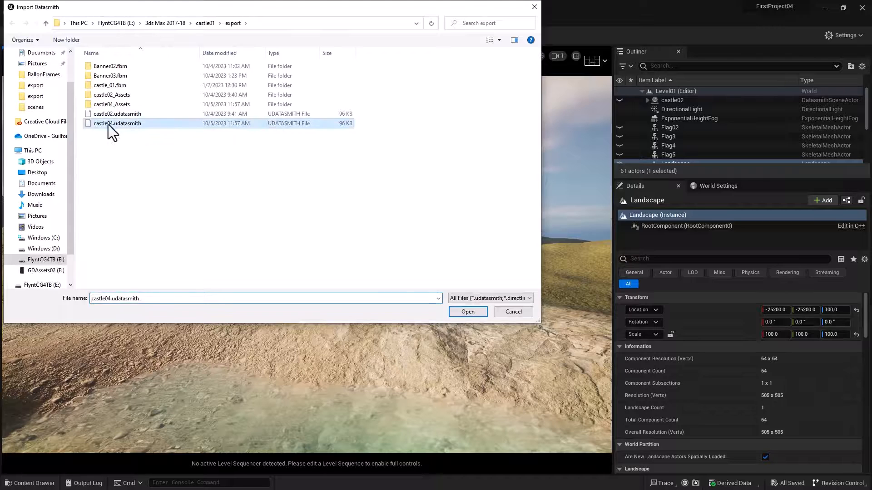
click(468, 312)
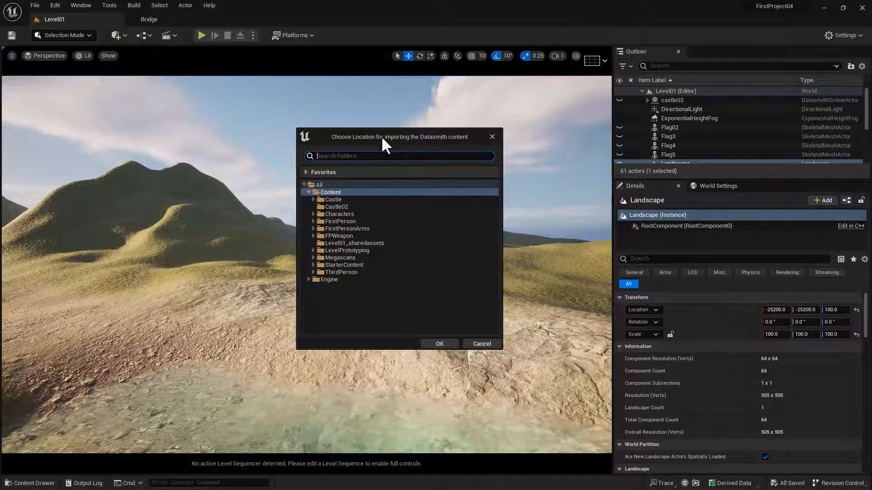
- Import castle04 into Castle02 with Animations unticked, placing it in the level
click(335, 206)
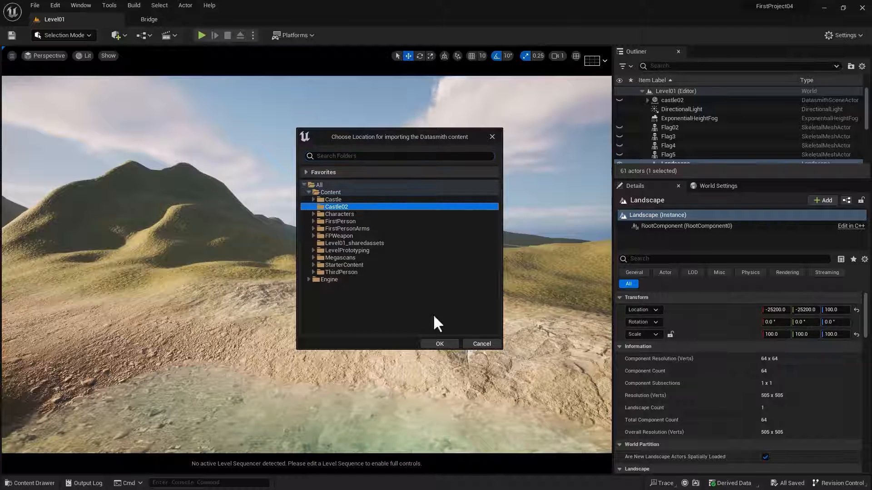
click(438, 344)
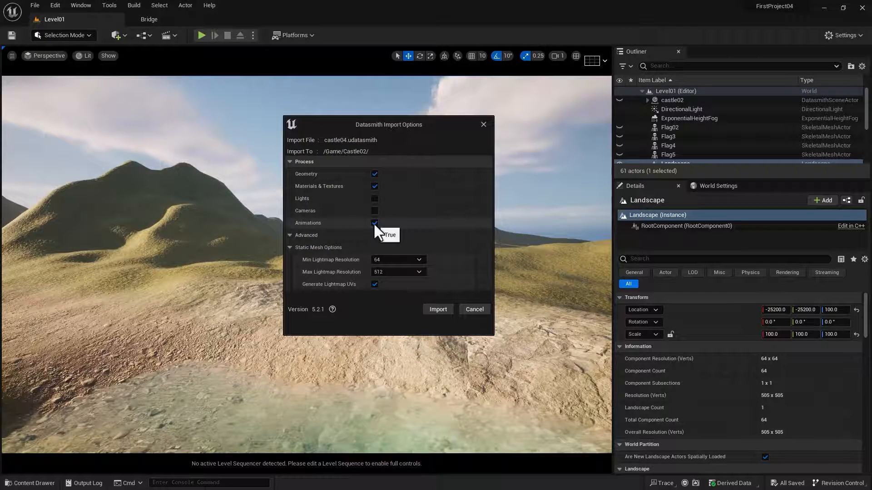
click(374, 223)
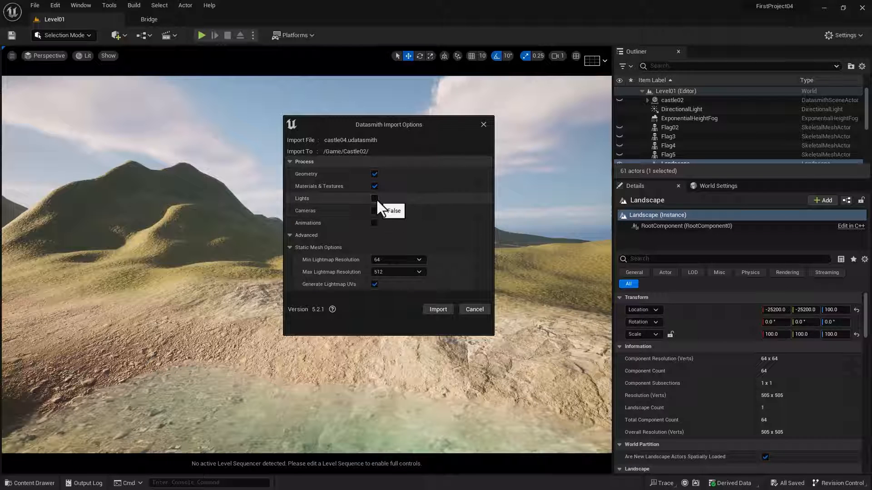
mouse_move(318, 253)
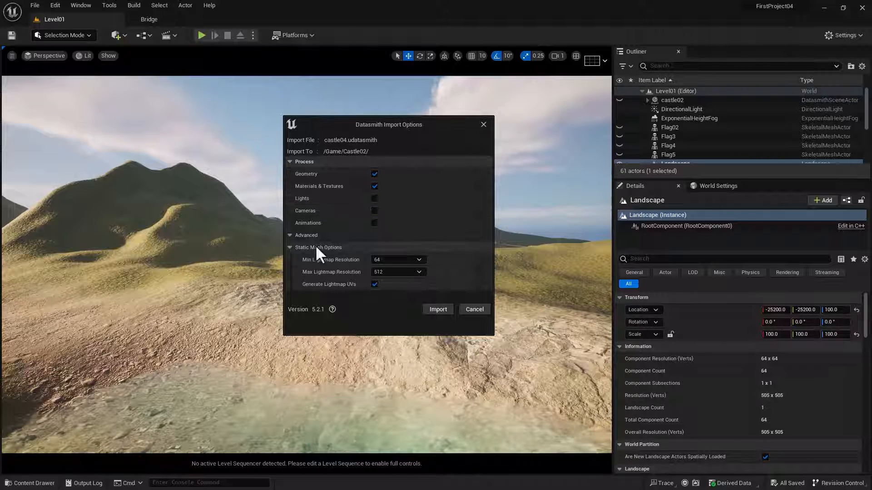
mouse_move(438, 309)
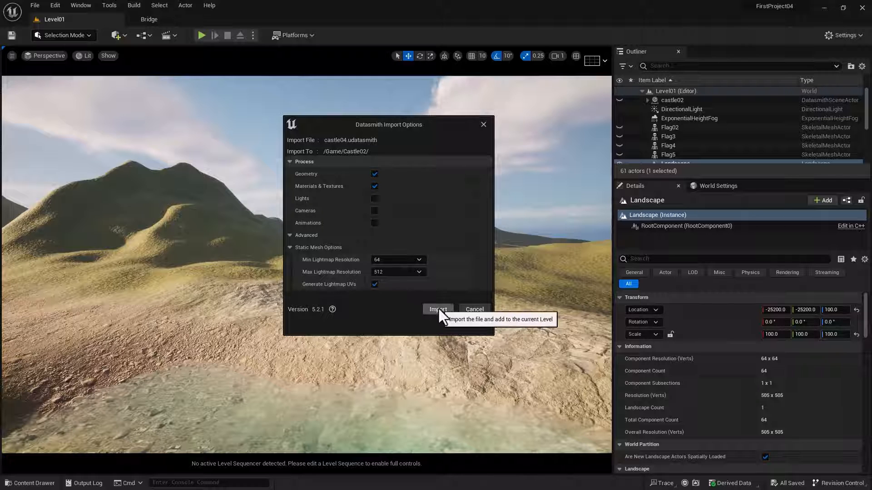
click(437, 309)
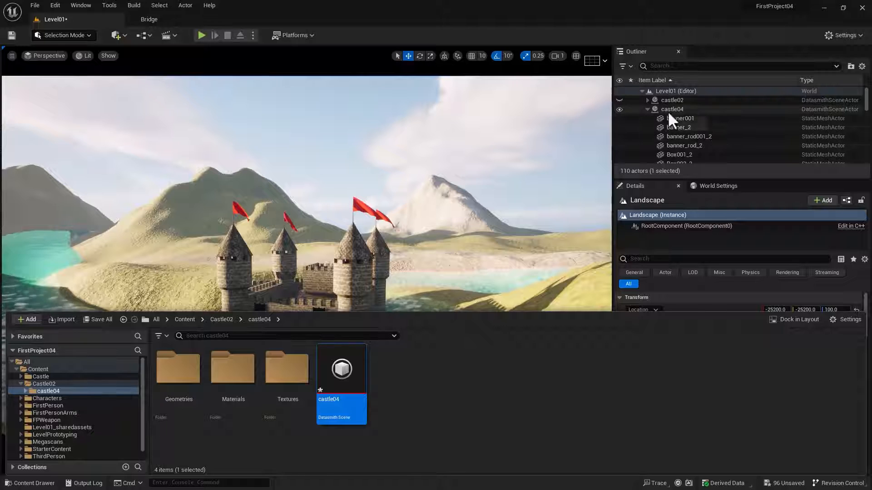
- Select the imported castle04 actor in the Outliner to review its meshes
click(672, 108)
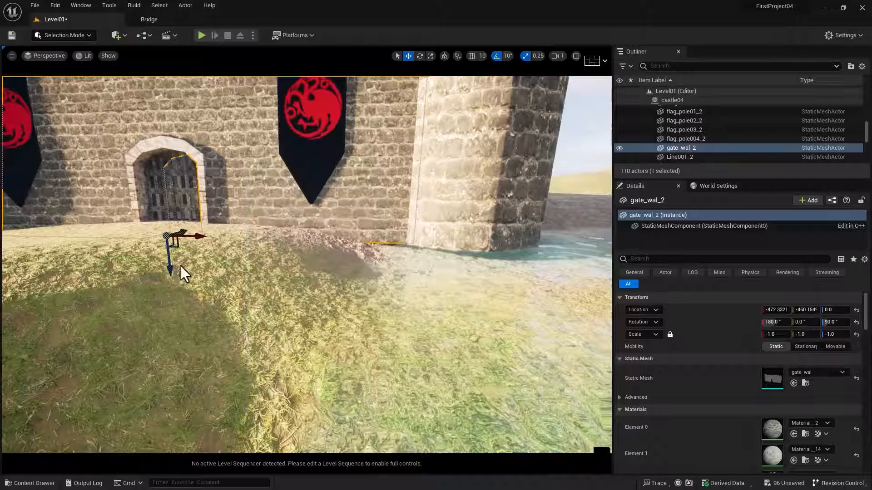
- Launch Play In Editor to walk around Level01 and the castle
click(200, 35)
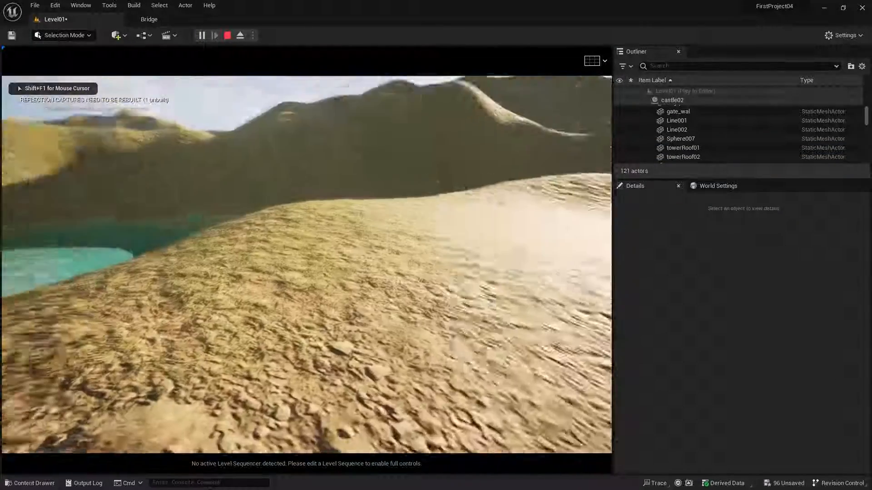